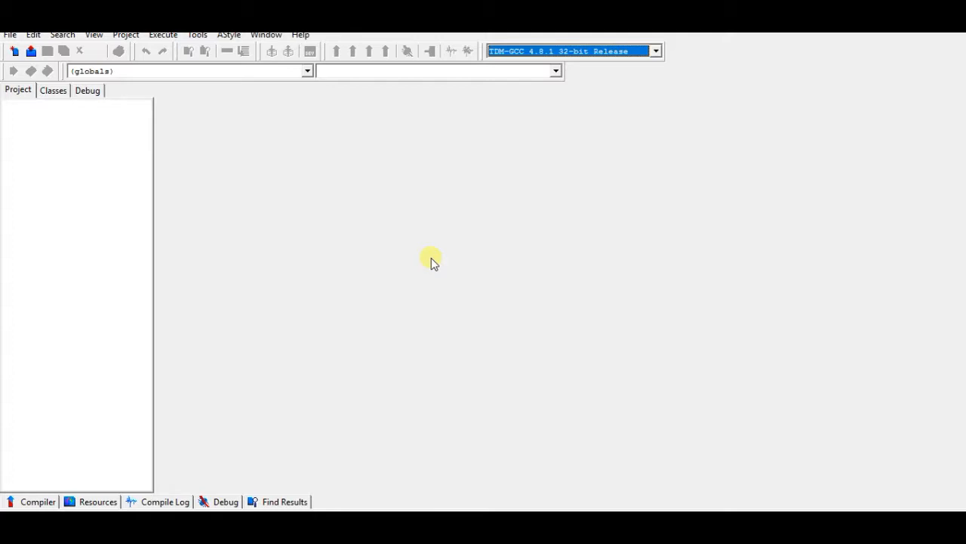
{"action": "mouse_move", "coordinate": [254, 126]}
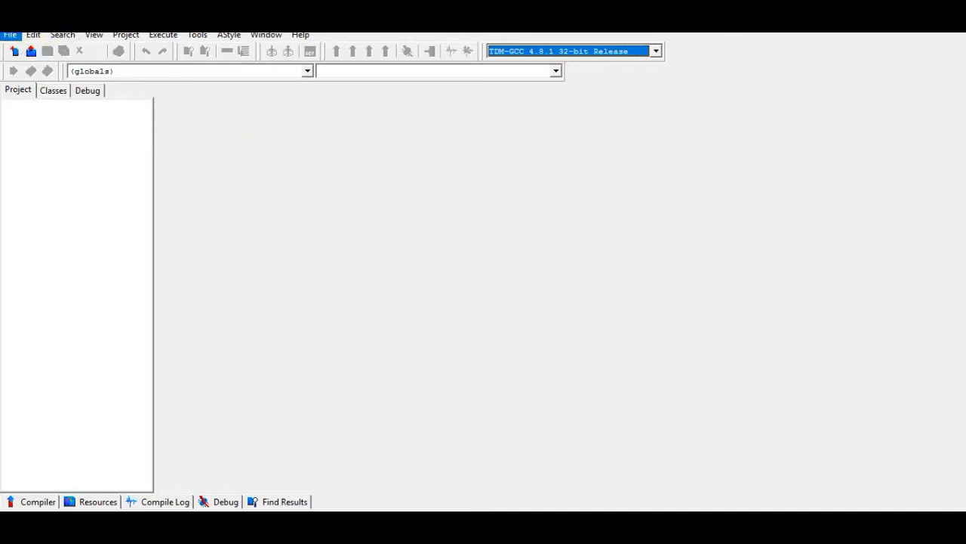
Create a new blank C++ source file from the File menu.
{"action": "left_click", "coordinate": [10, 35]}
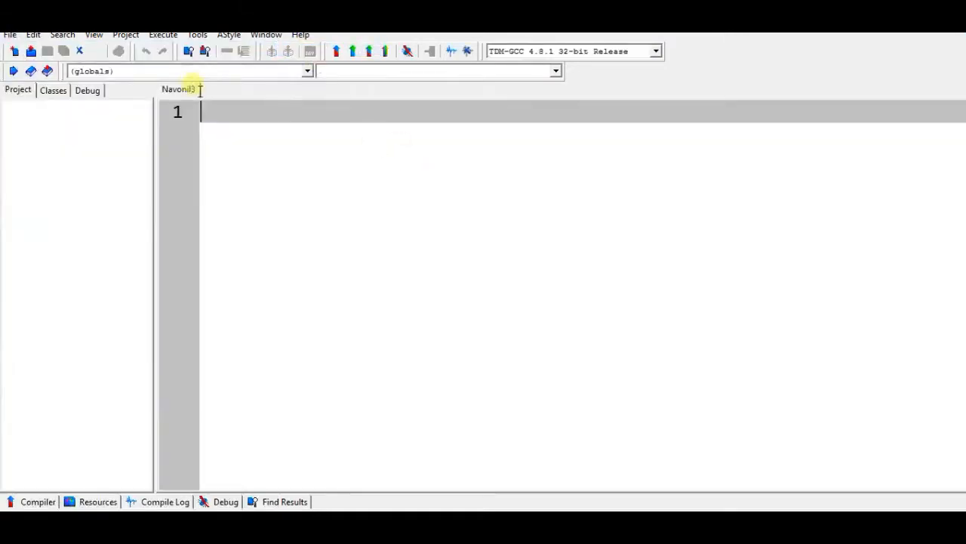
Add #include <iostream> and #include <windows.h> at the top of the file.
{"action": "type", "text": "#"}
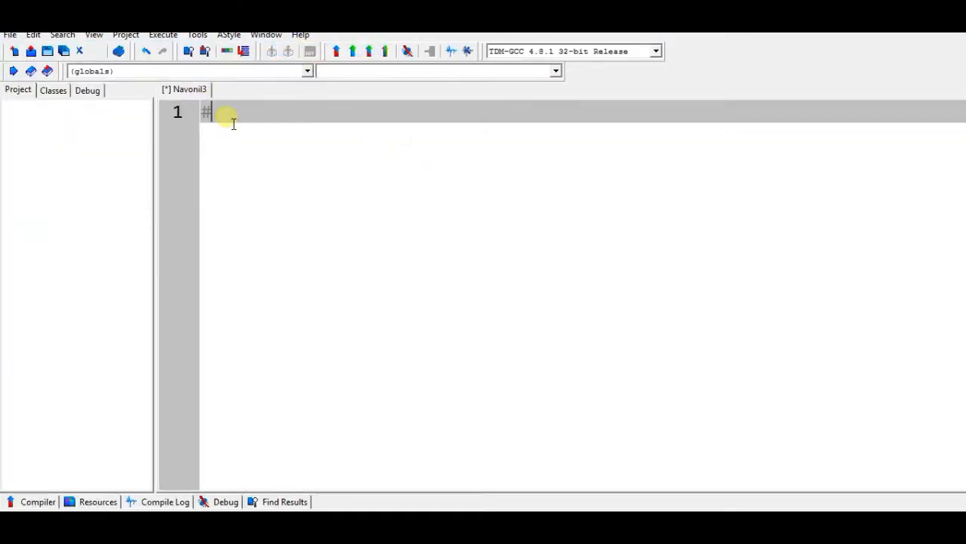
{"action": "type", "text": "inc"}
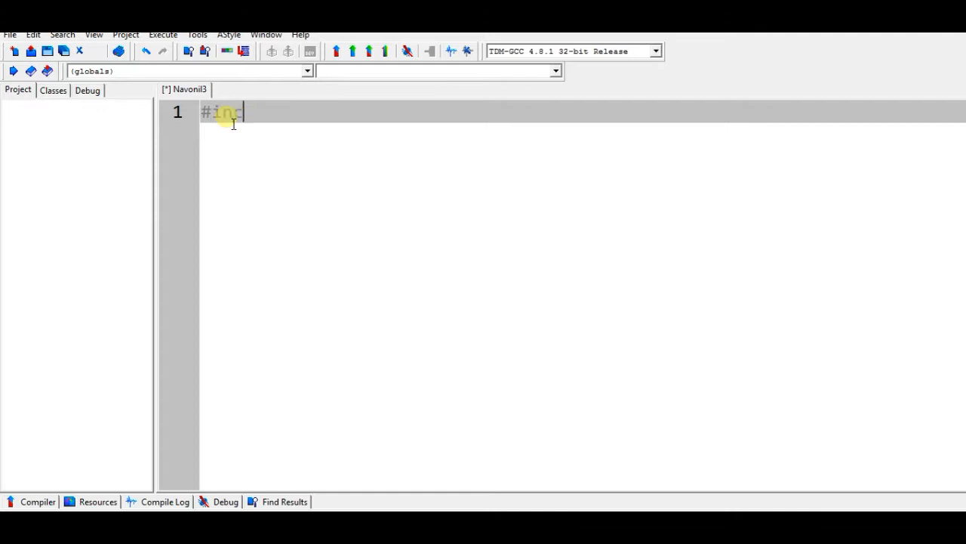
{"action": "type", "text": "lude <>"}
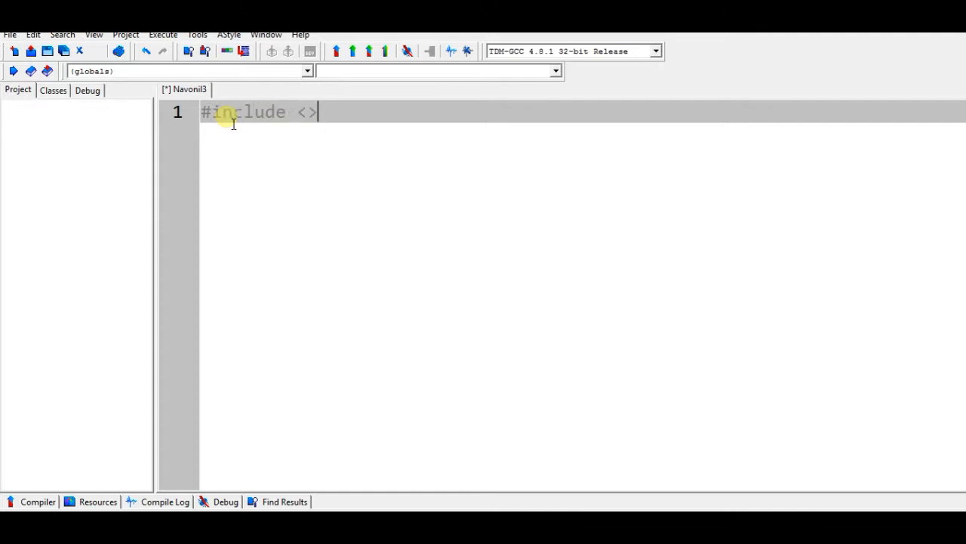
{"action": "type", "text": "iostream"}
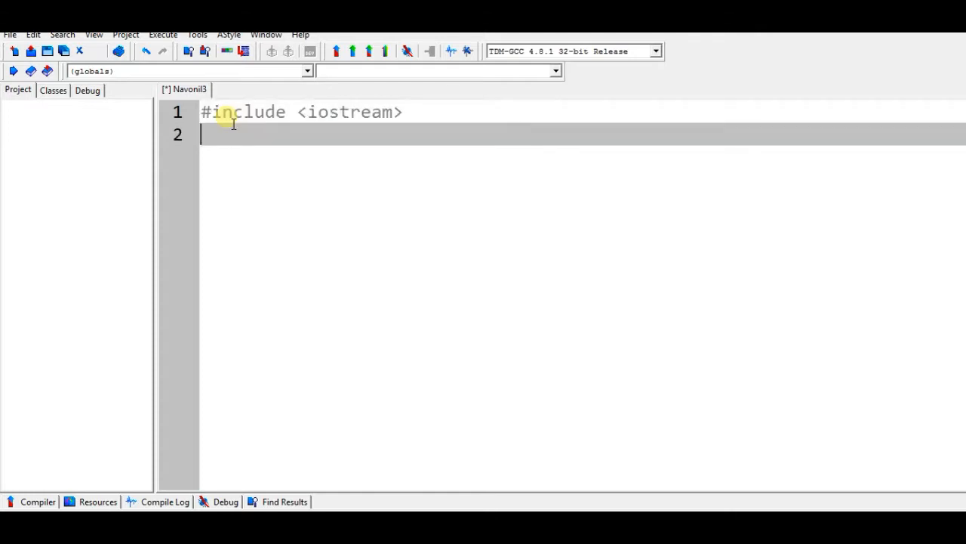
{"action": "type", "text": "#in"}
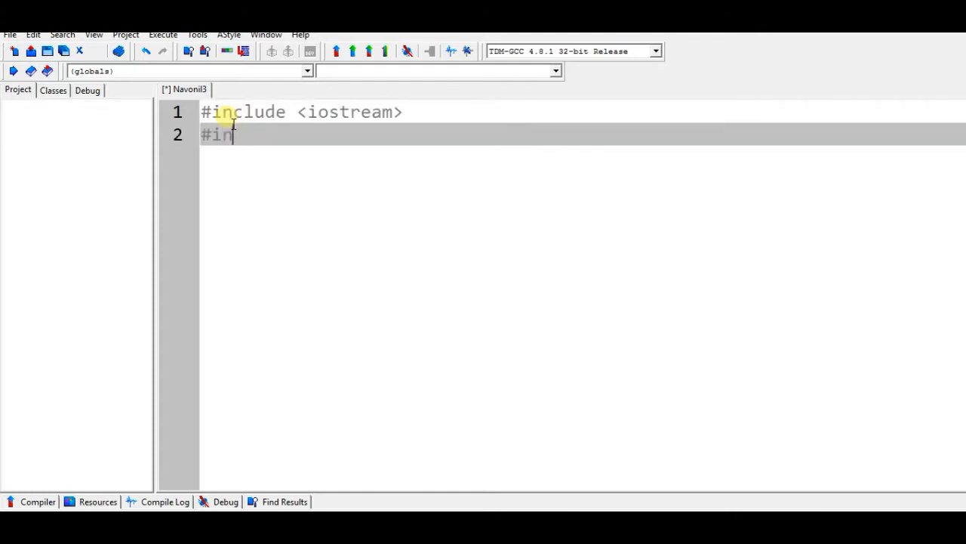
{"action": "type", "text": "clude <>"}
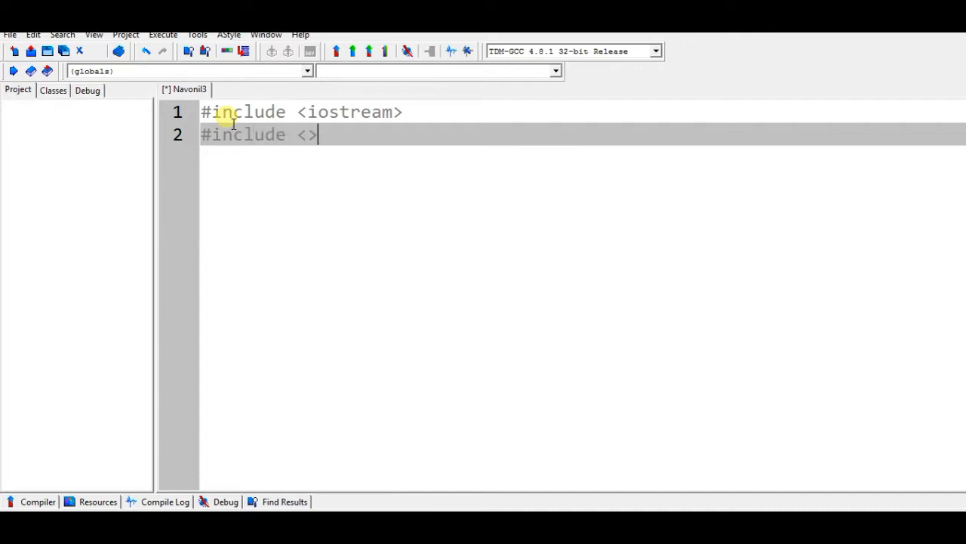
{"action": "type", "text": "windows.h"}
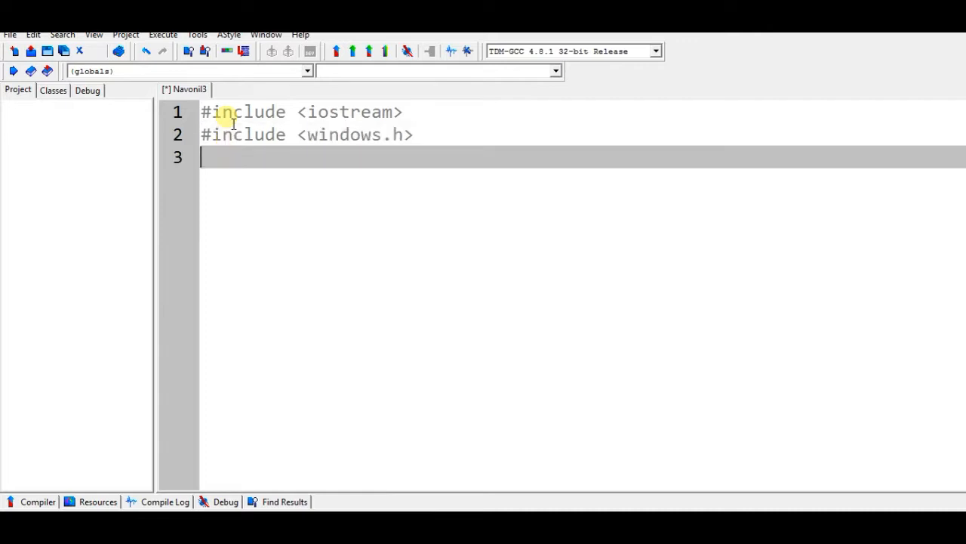
Add a 'using namespace std;' line after a blank line.
{"action": "type", "text": "i"}
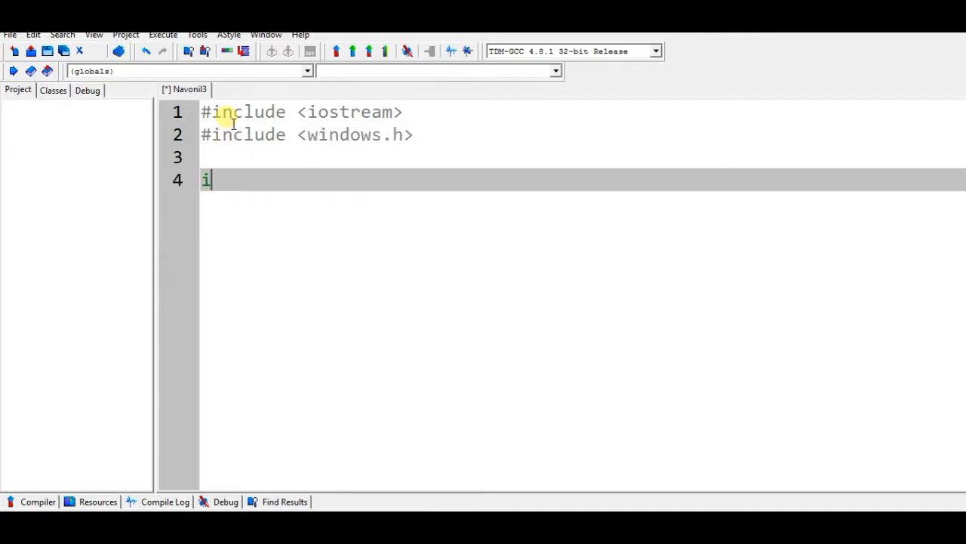
{"action": "key", "text": "Backspace"}
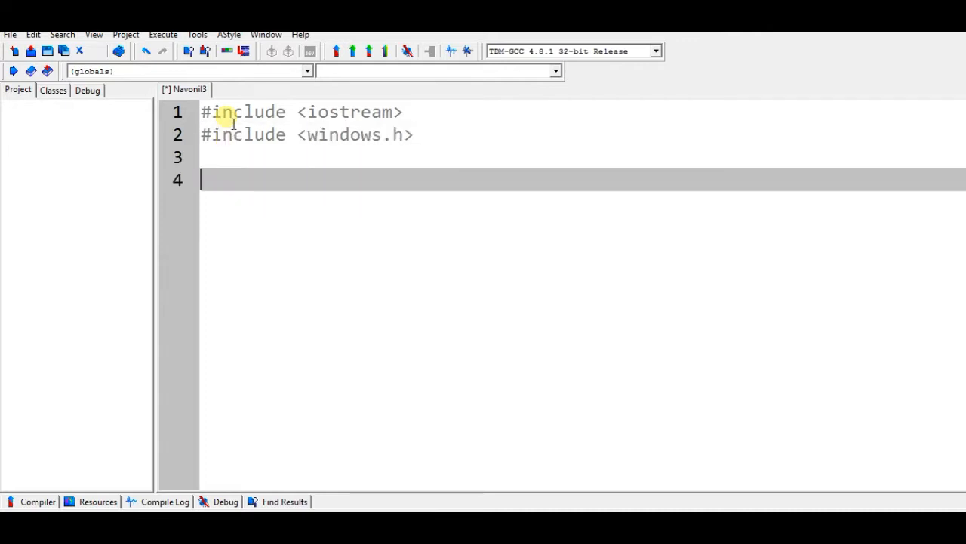
{"action": "type", "text": "u"}
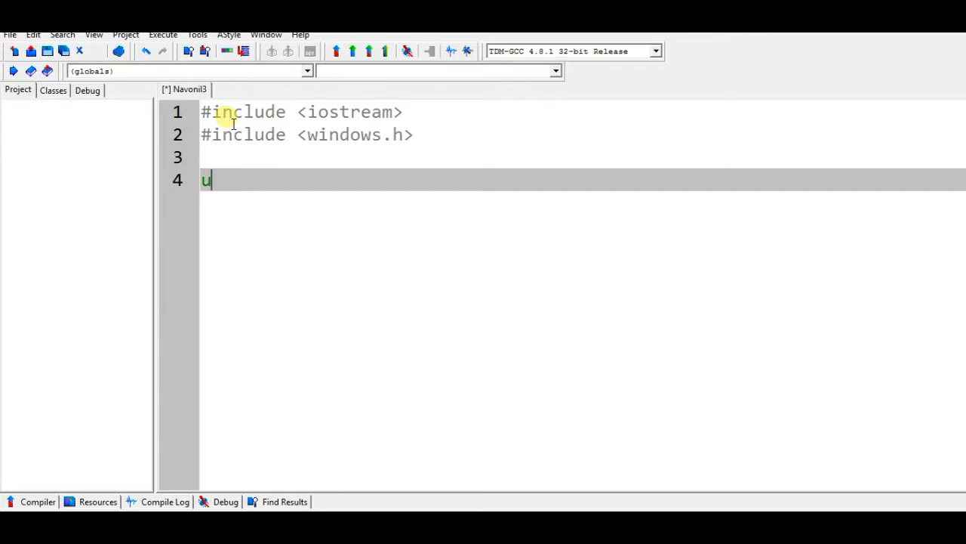
{"action": "type", "text": "sin"}
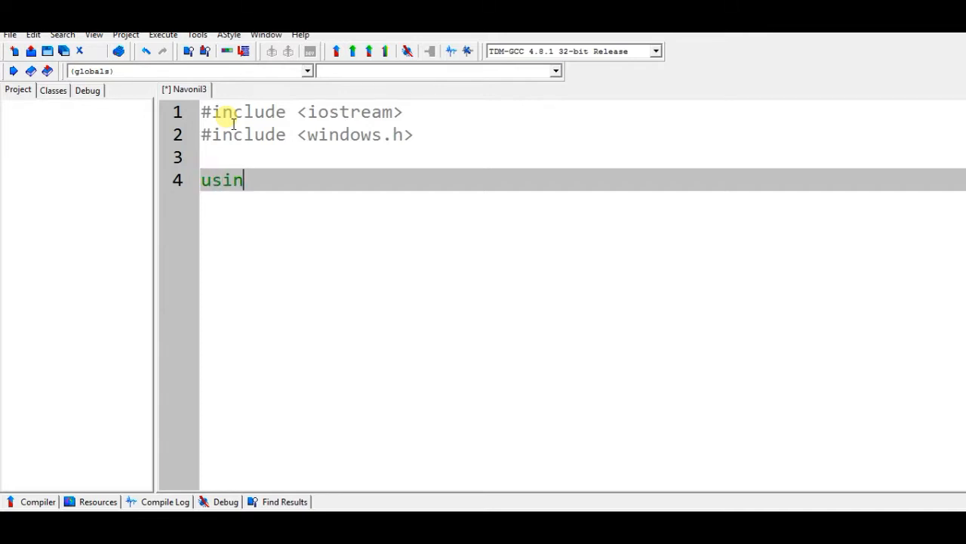
{"action": "type", "text": "g name"}
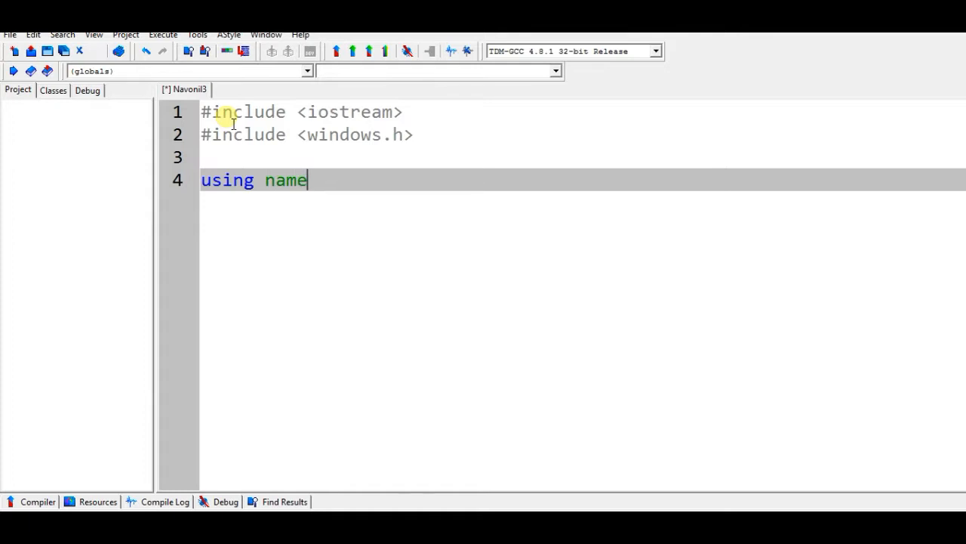
{"action": "type", "text": "space std"}
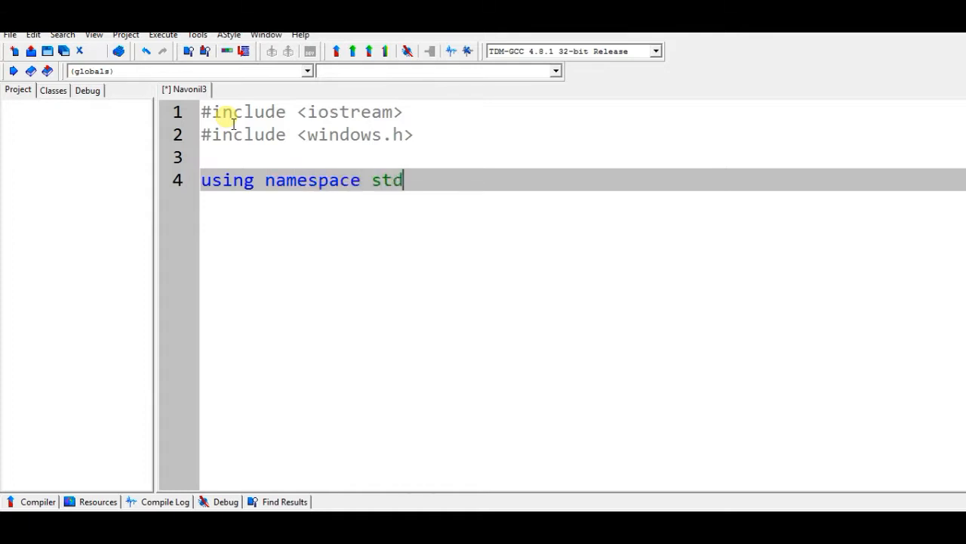
{"action": "type", "text": ";"}
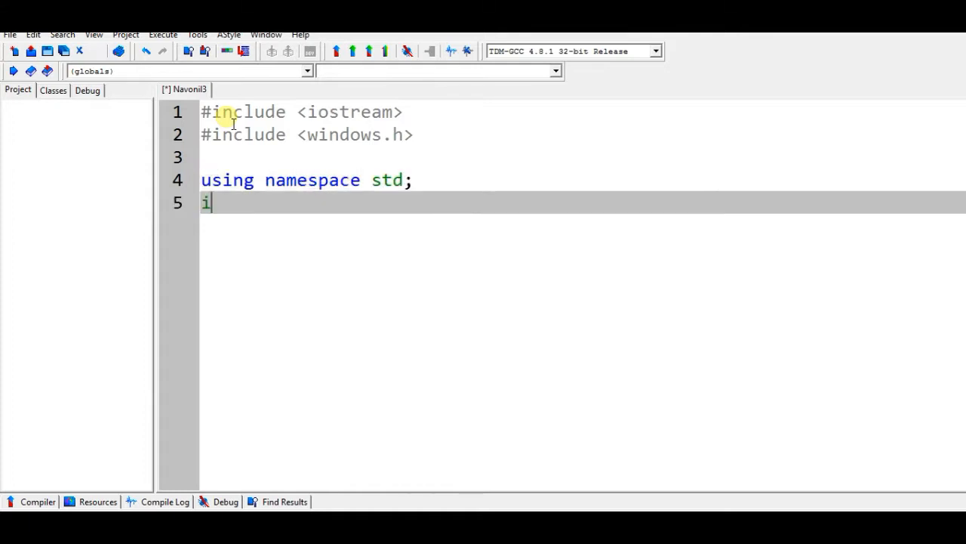
Write int main(){} and insert a SetConsoleTitleA call inside it.
{"action": "type", "text": "nt"}
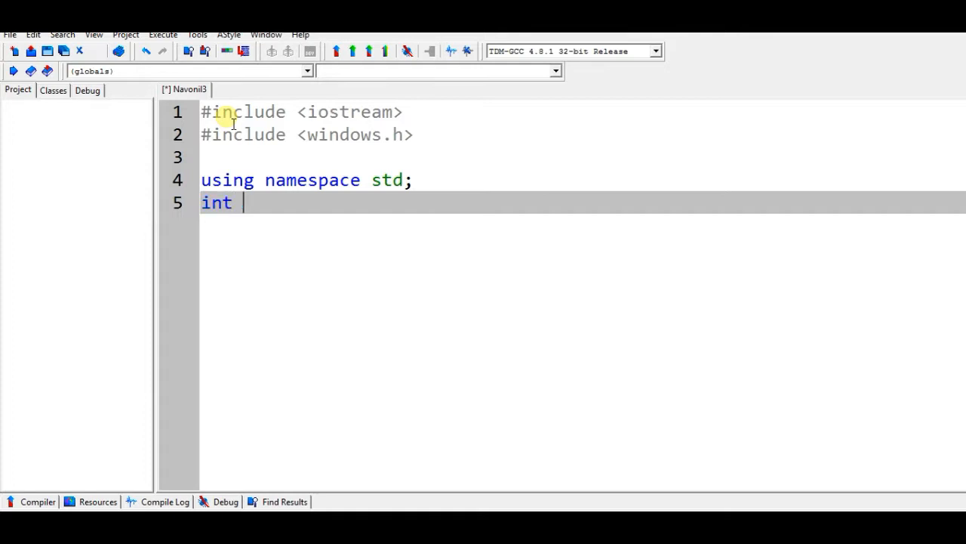
{"action": "type", "text": "main(){}"}
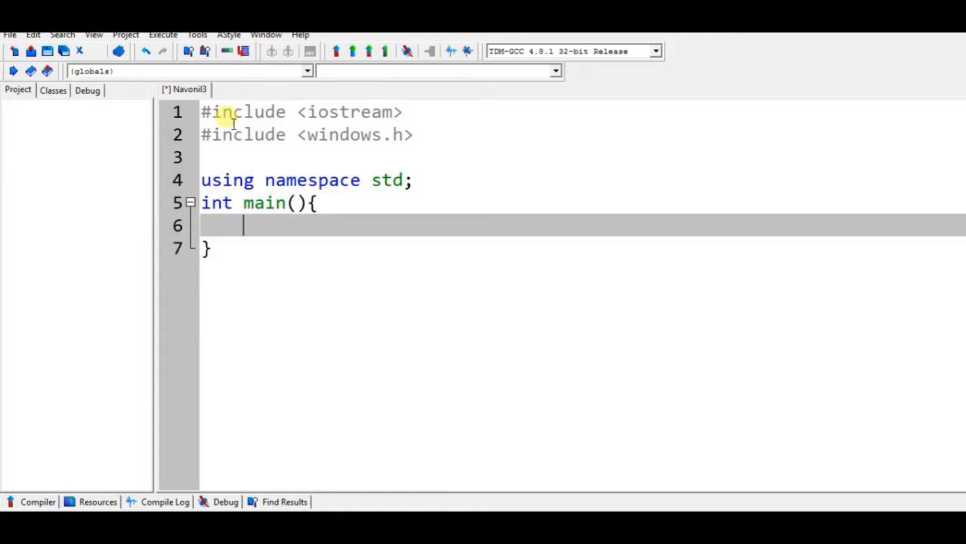
{"action": "type", "text": "set"}
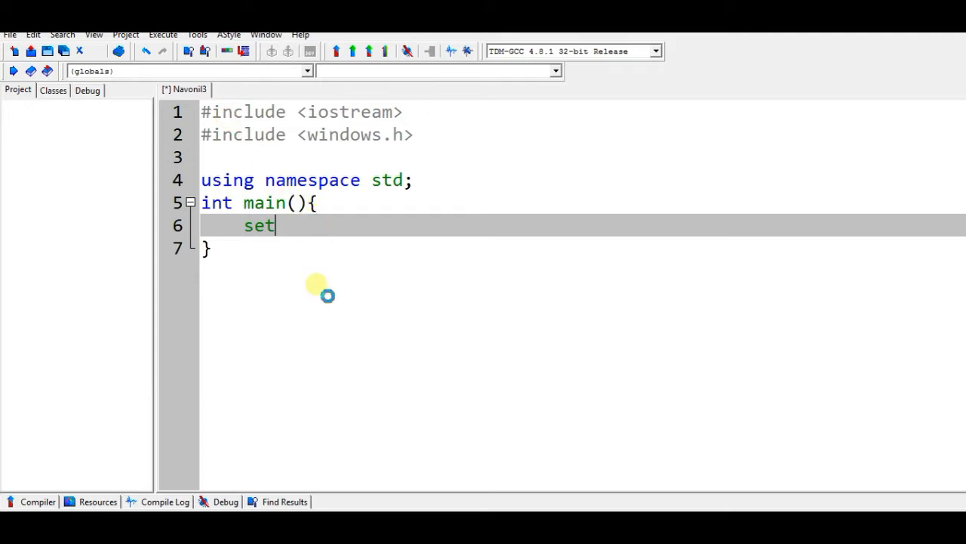
{"action": "type", "text": "con"}
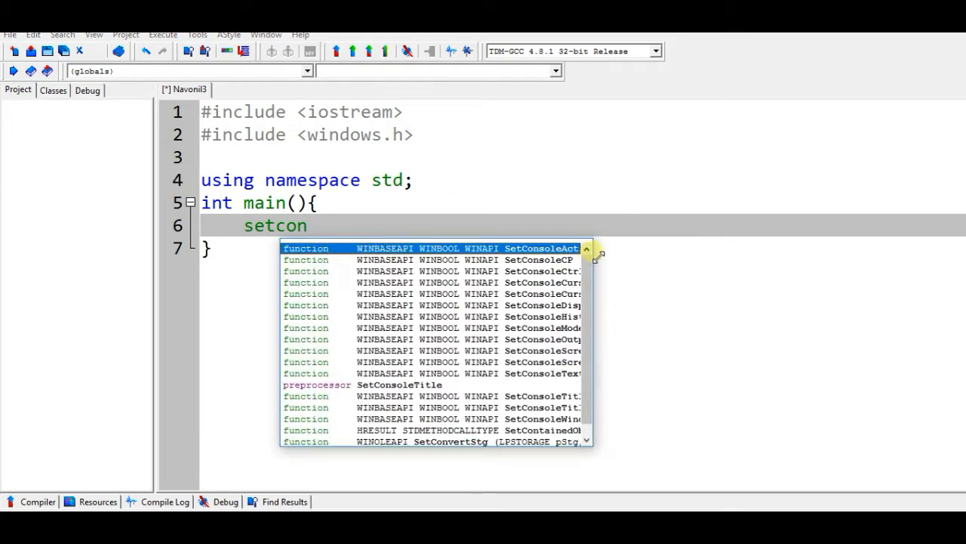
{"action": "mouse_move", "coordinate": [584, 385]}
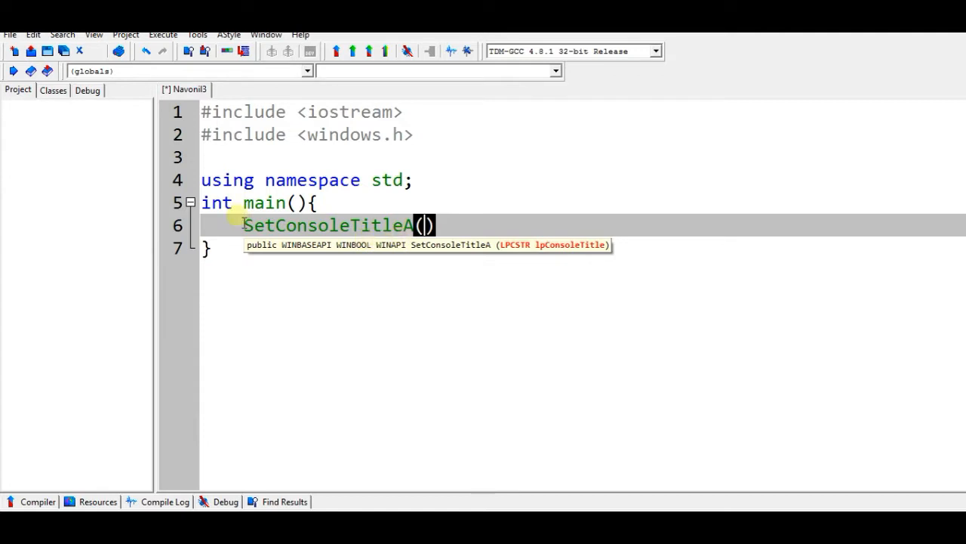
{"action": "type", "text": ";"}
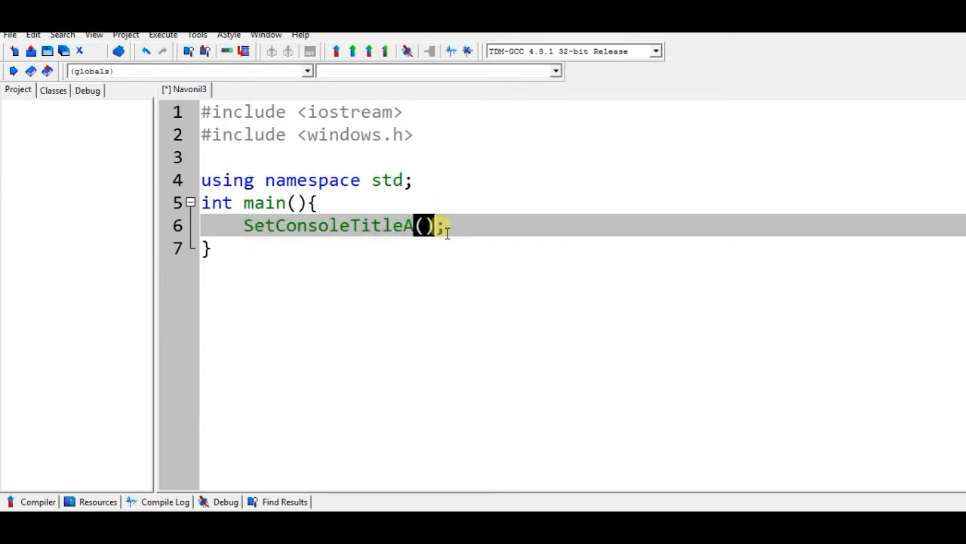
Pass "check title" as the SetConsoleTitleA argument.
{"action": "type", "text": "\"\""}
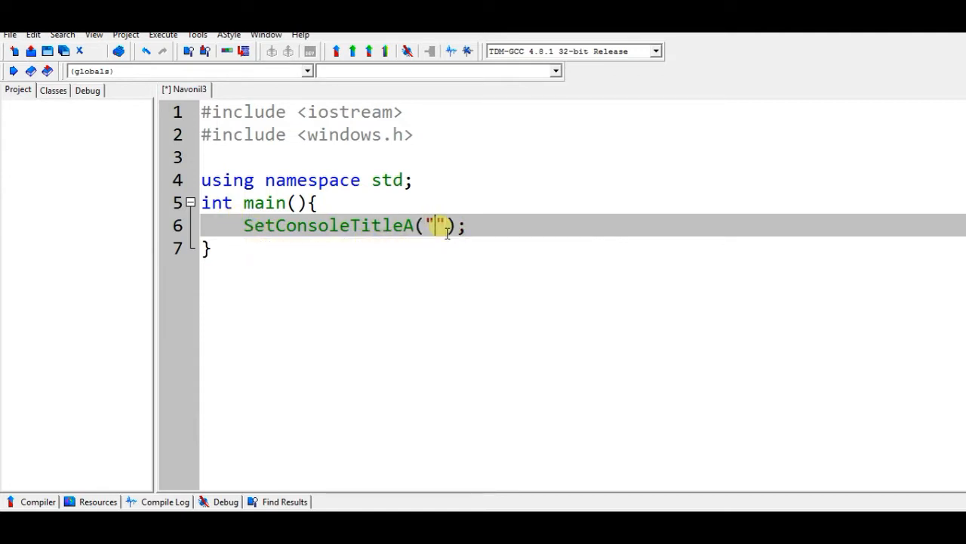
{"action": "type", "text": "T"}
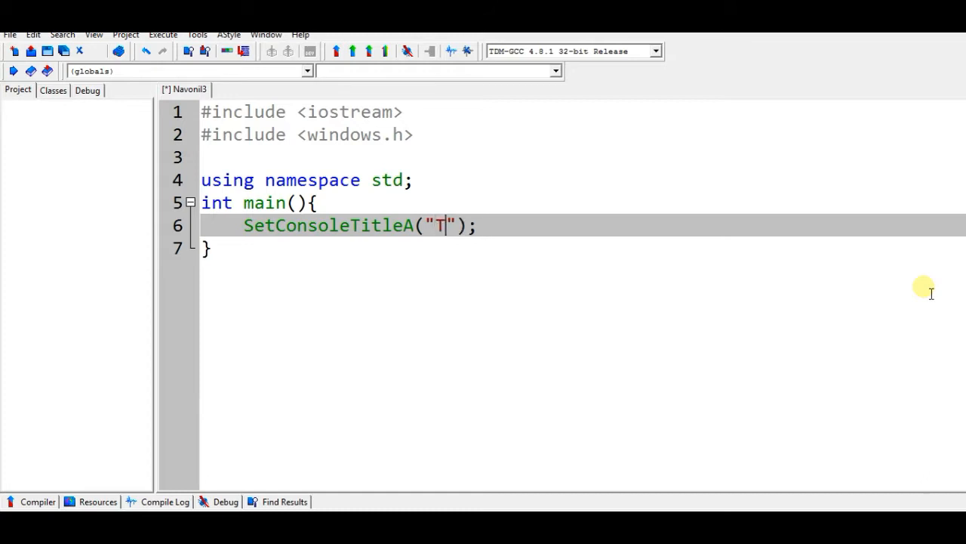
{"action": "key", "text": "Backspace"}
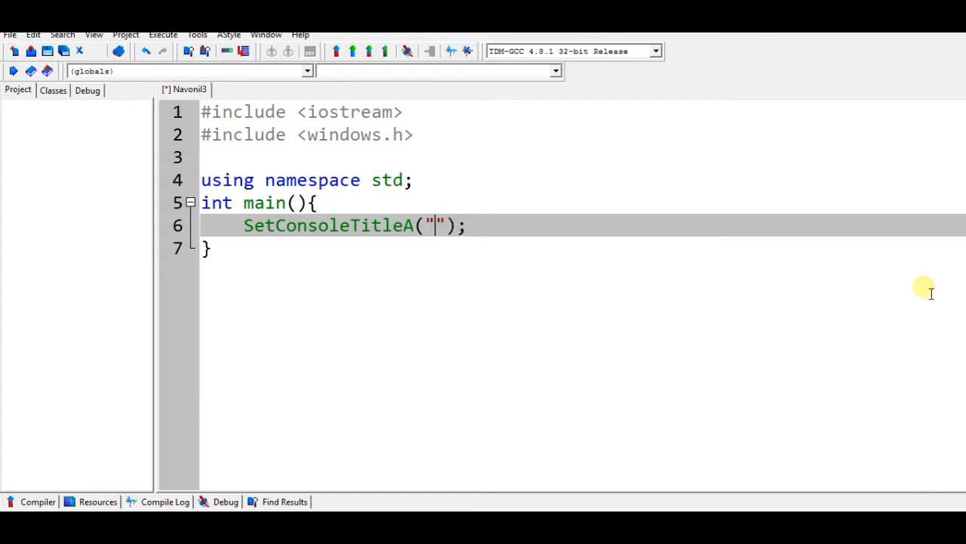
{"action": "type", "text": "s"}
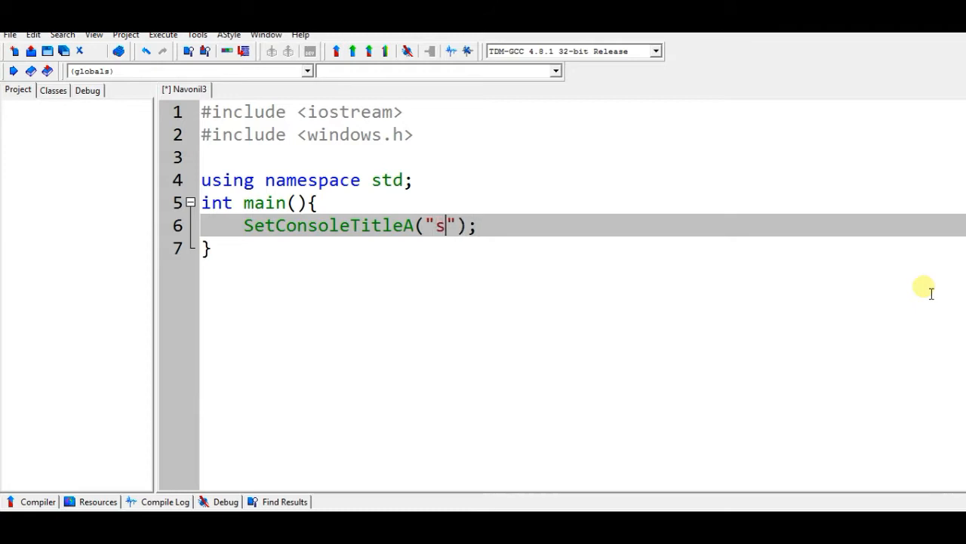
{"action": "type", "text": "hec"}
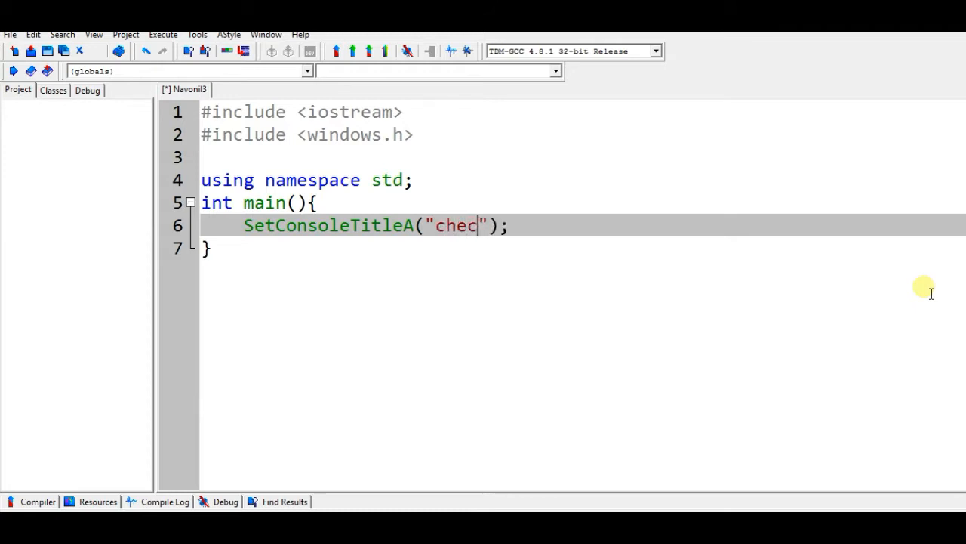
{"action": "type", "text": "k title"}
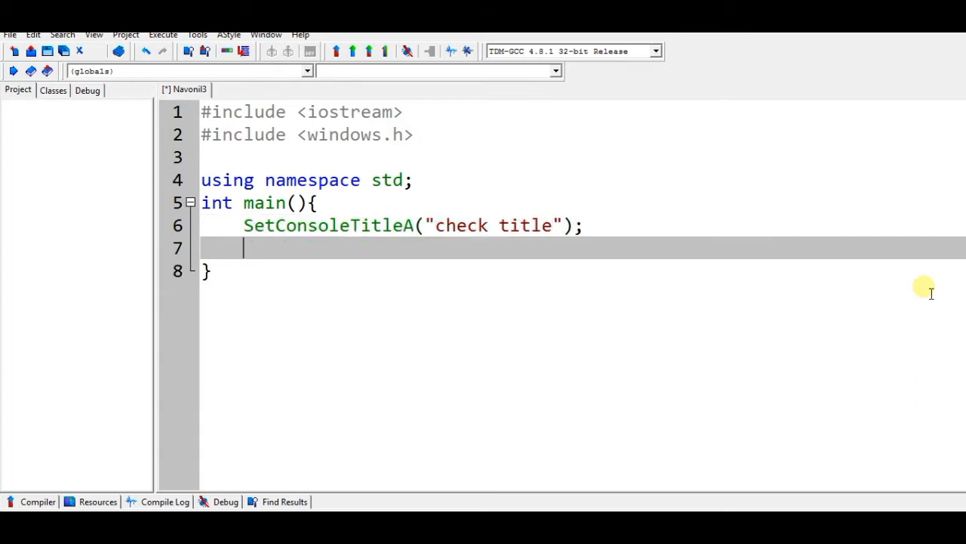
Type cout<<"Check The title!"; on line 7 inside main.
{"action": "type", "text": "cout<<\"\";"}
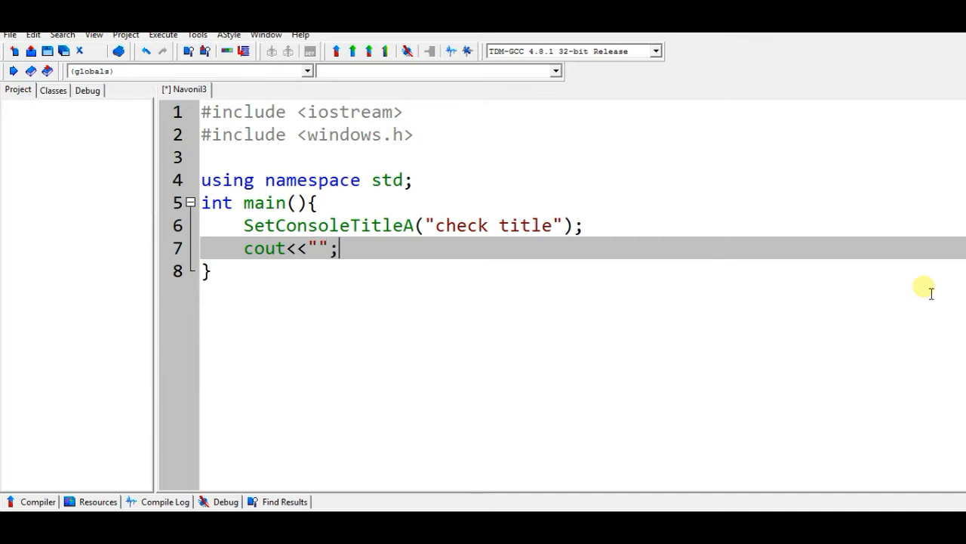
{"action": "type", "text": "Check"}
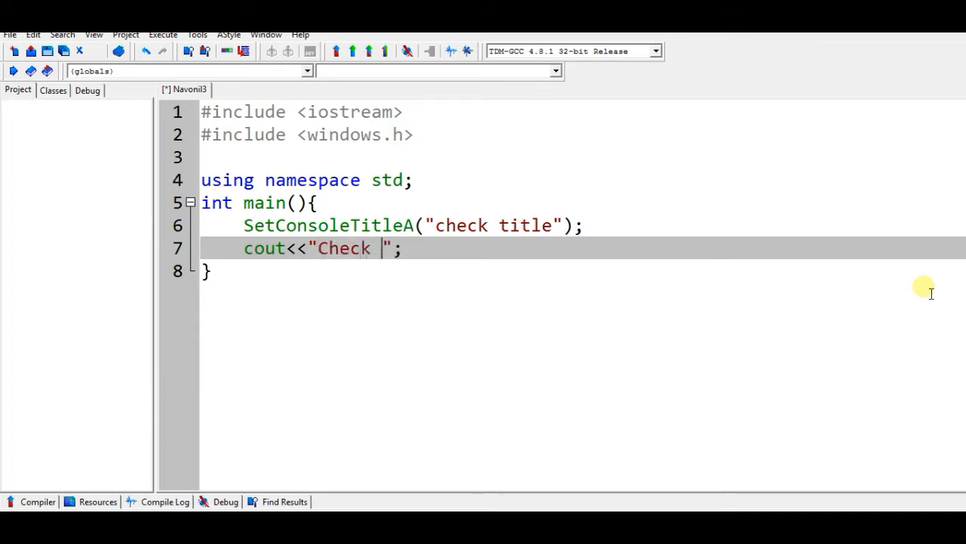
{"action": "type", "text": "The ti"}
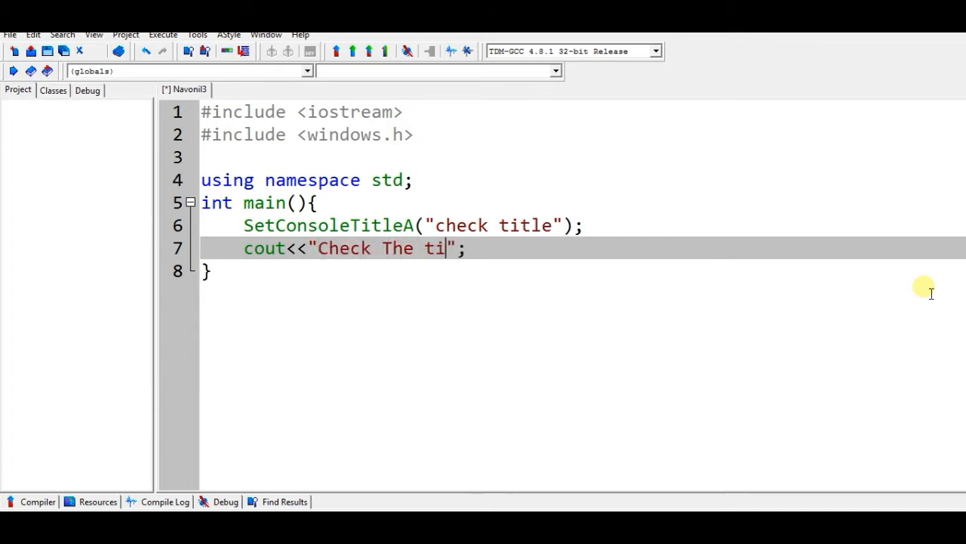
{"action": "type", "text": "tle"}
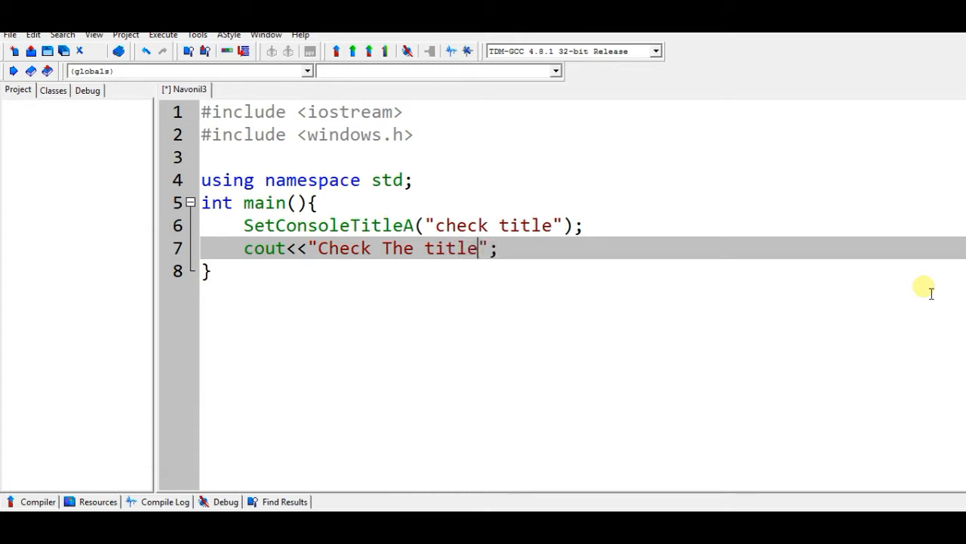
{"action": "type", "text": "!"}
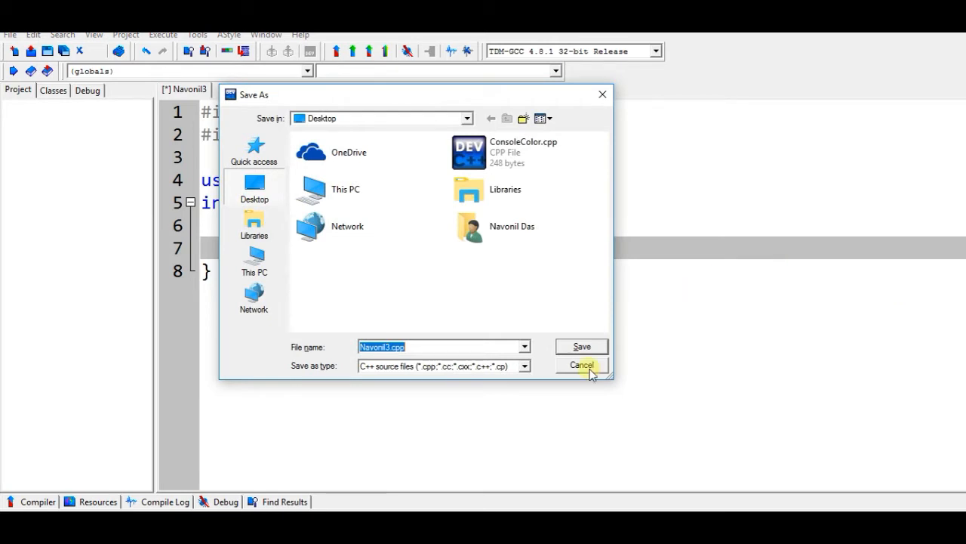
Save the file to the Desktop as ConsoleTitle.cpp.
{"action": "type", "text": "ConsoleTitle"}
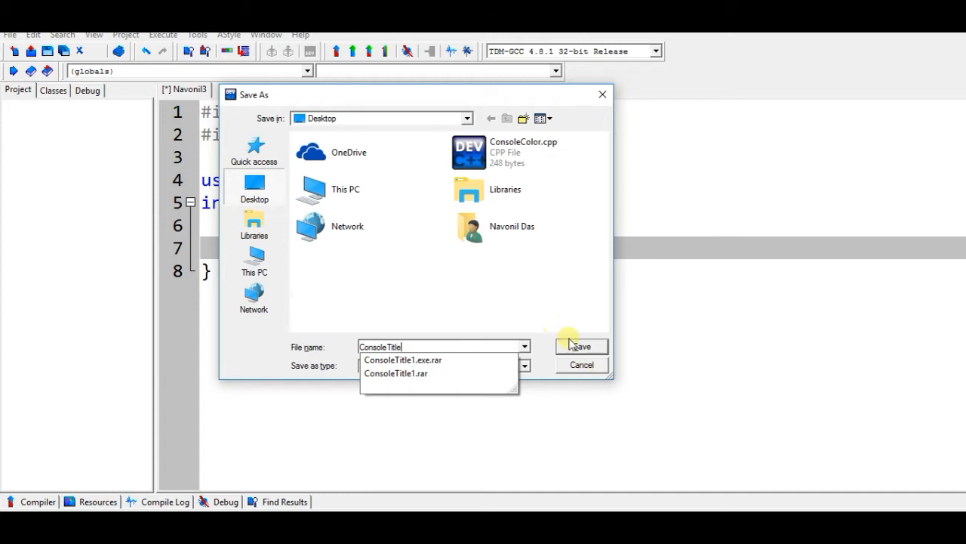
{"action": "left_click", "coordinate": [581, 346]}
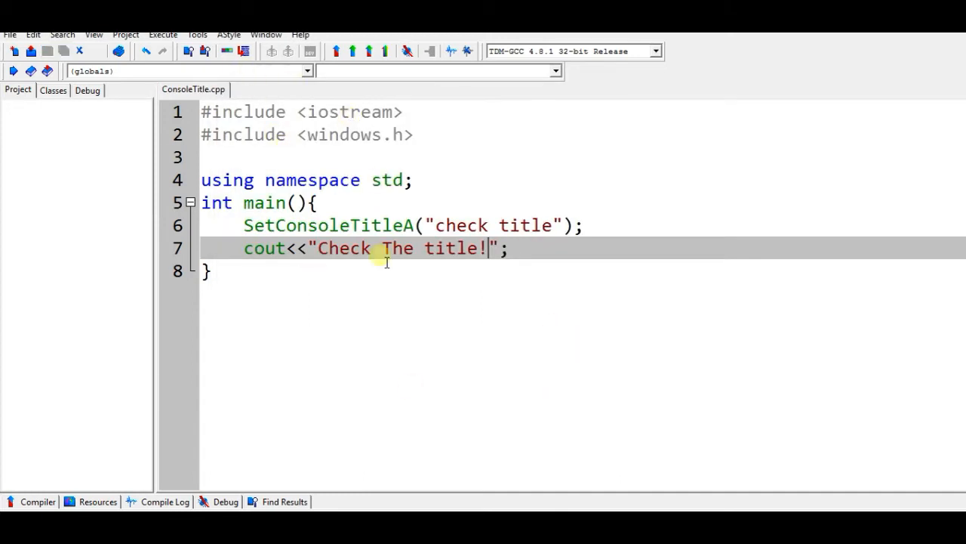
Compile and run, then drag the 'check title' console window into view.
{"action": "left_click", "coordinate": [162, 34]}
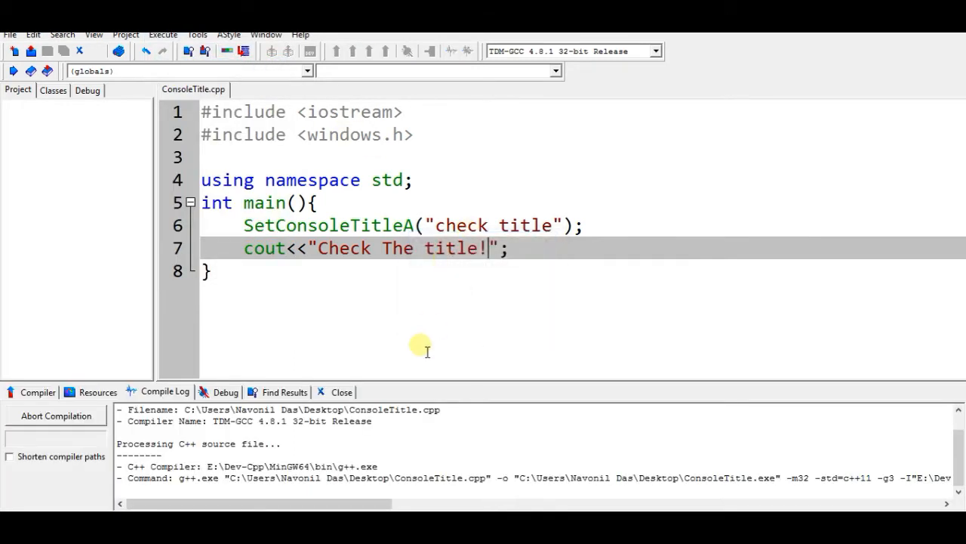
{"action": "mouse_move", "coordinate": [348, 381]}
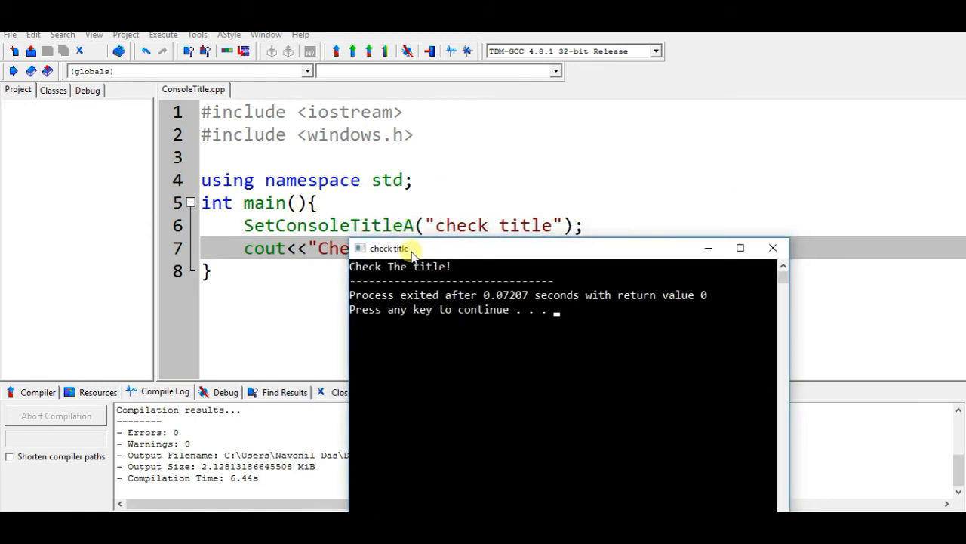
{"action": "left_click_drag", "start_coordinate": [388, 247], "coordinate": [280, 133]}
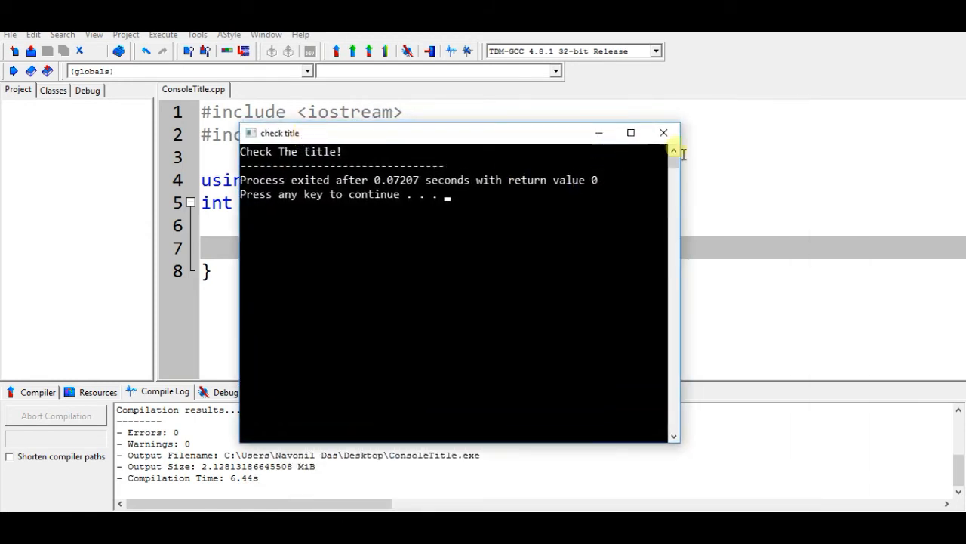